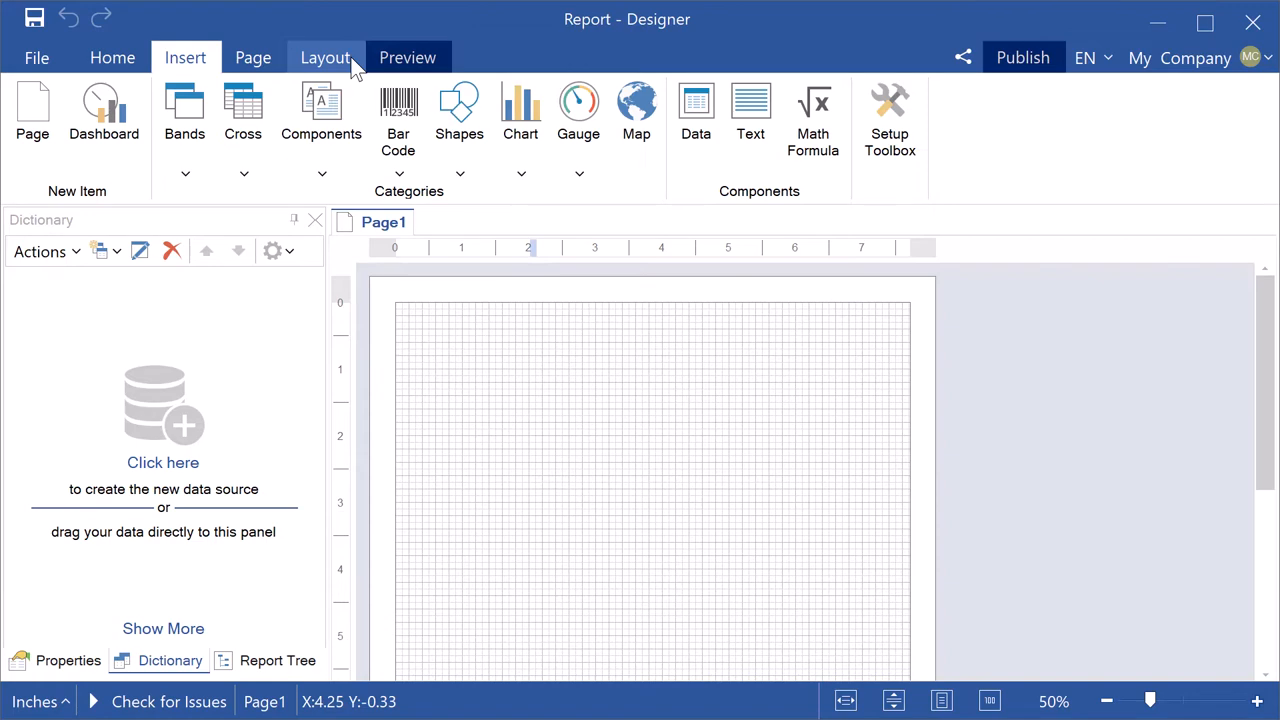
mouse_move(252, 56)
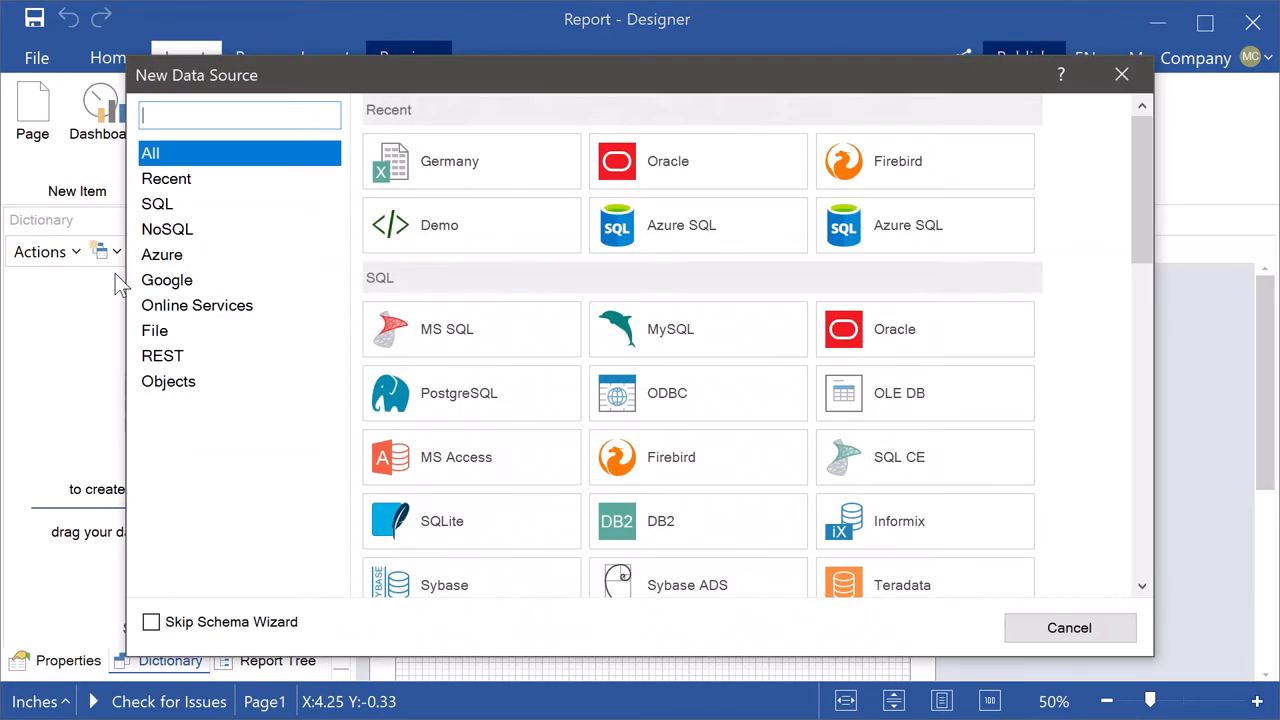
Create a new Azure Blob Storage connection from the Azure data source category.
click(162, 254)
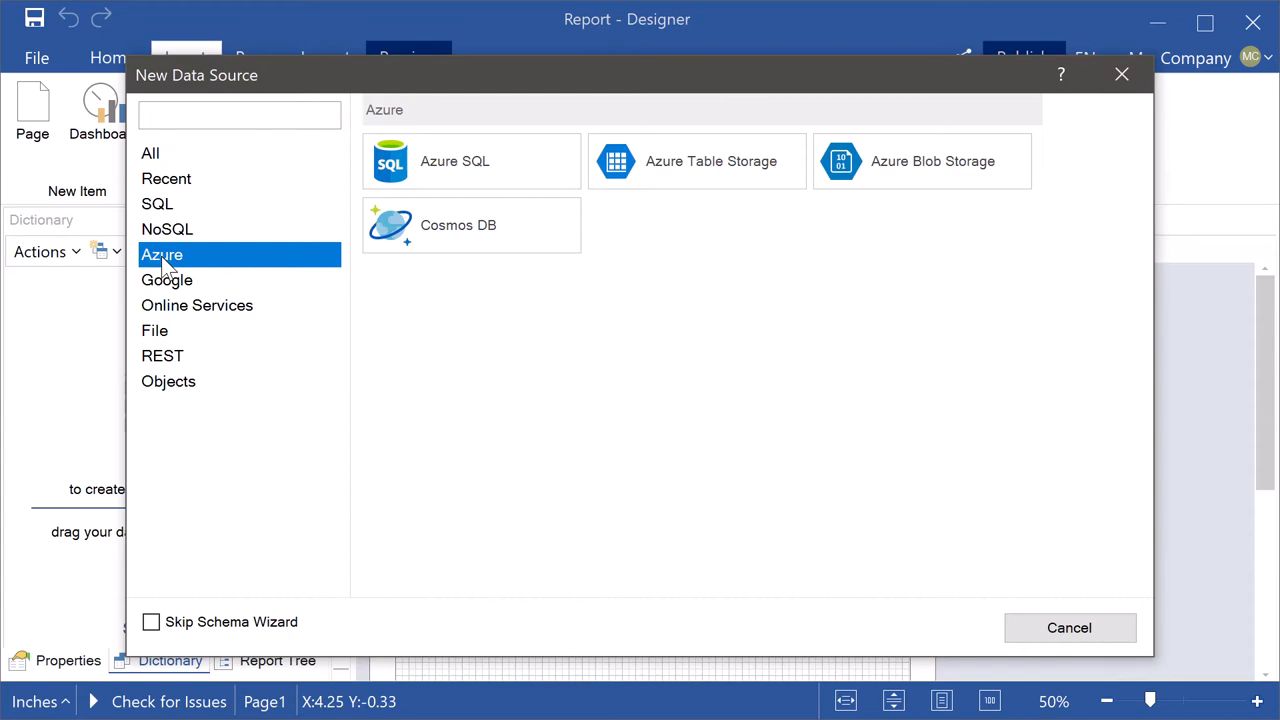
click(920, 160)
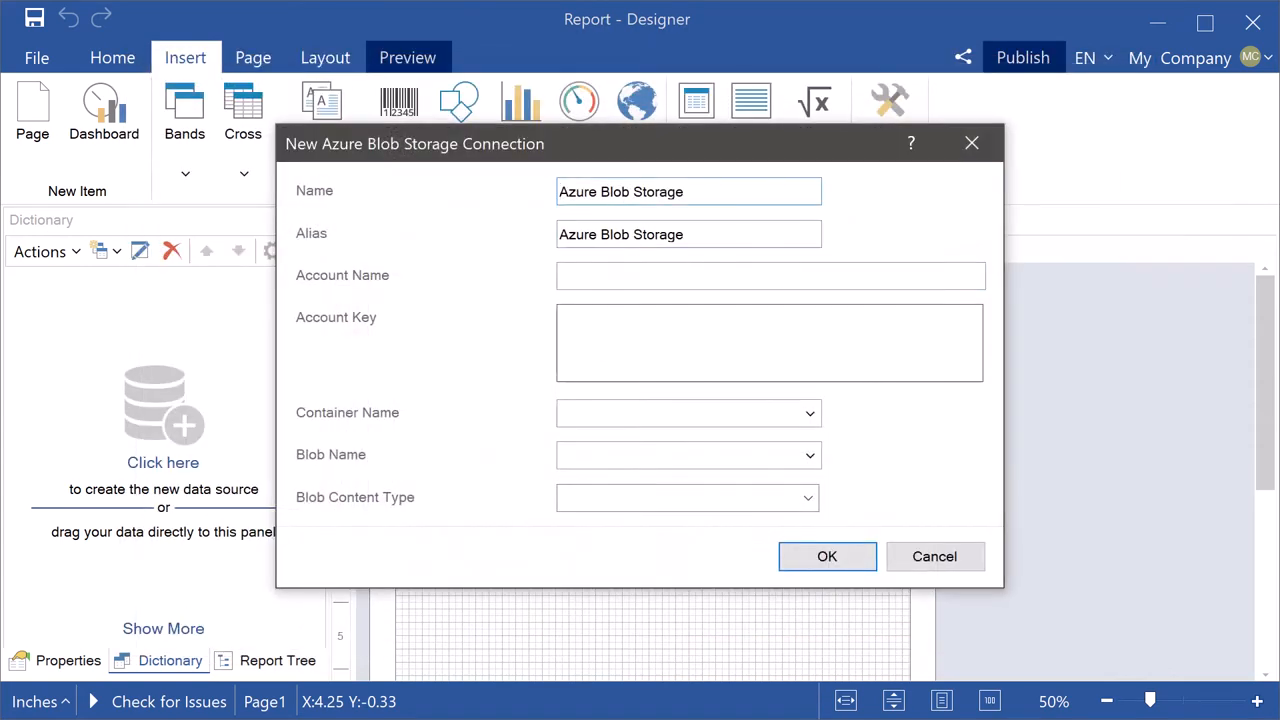
Enter account name stimulsofttest and paste its storage account key.
text(stimulsofttest)
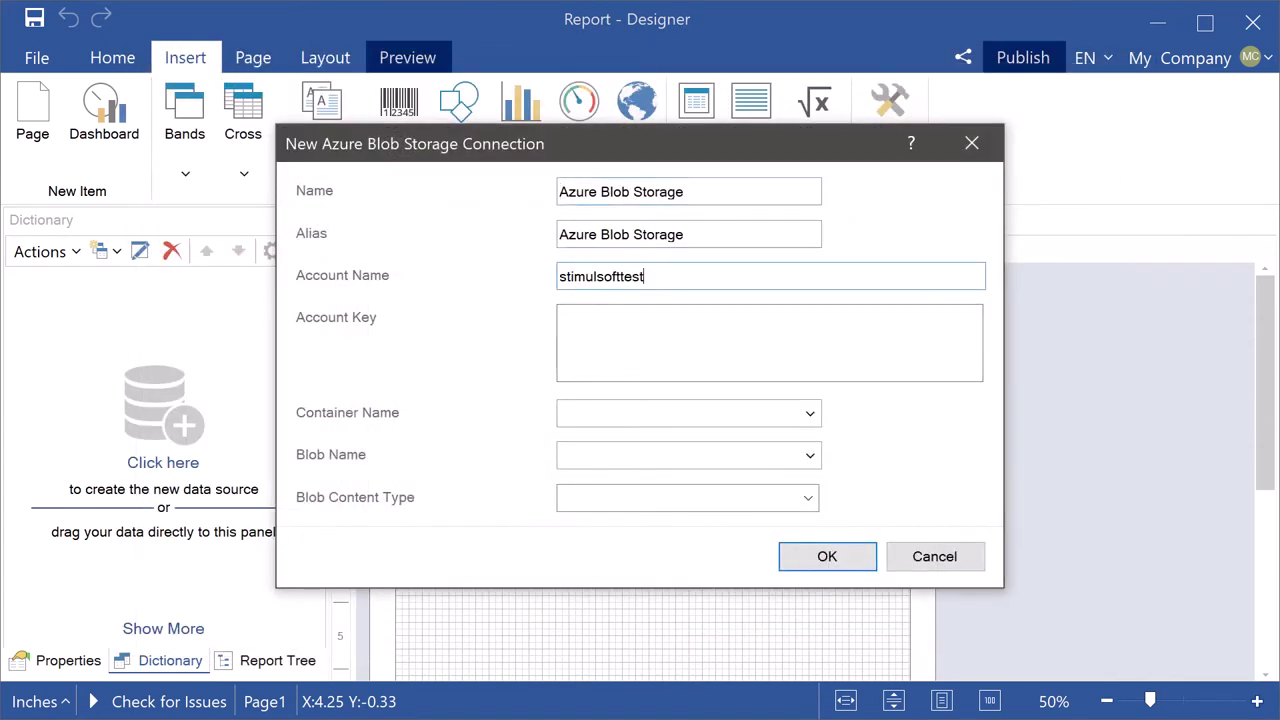
click(768, 342)
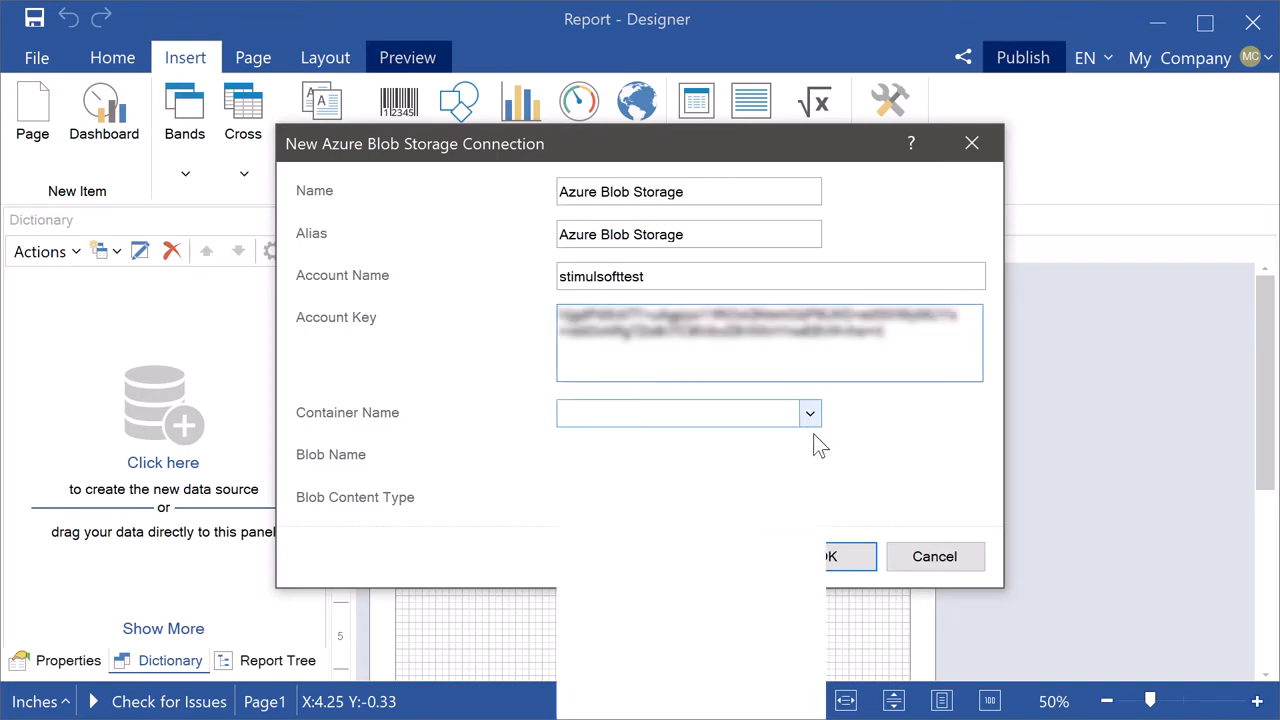
Save the connection with container items, blob !CSV and content type CSV.
click(810, 412)
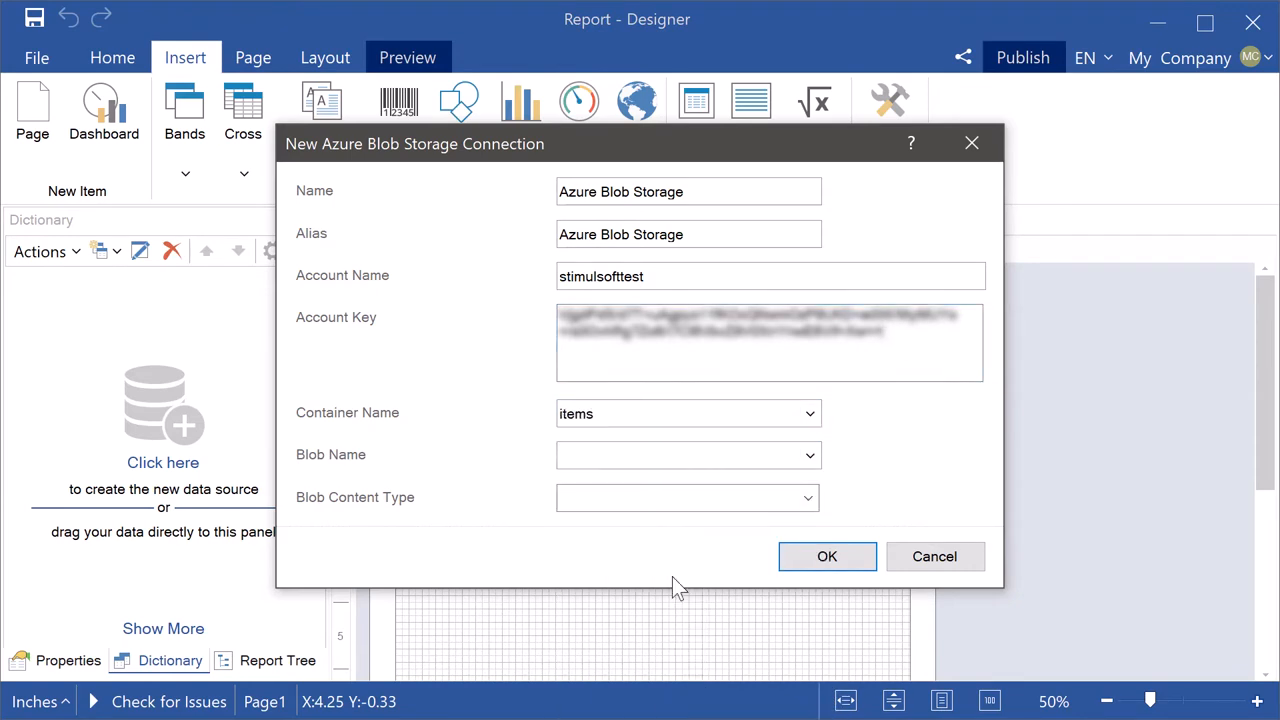
click(808, 456)
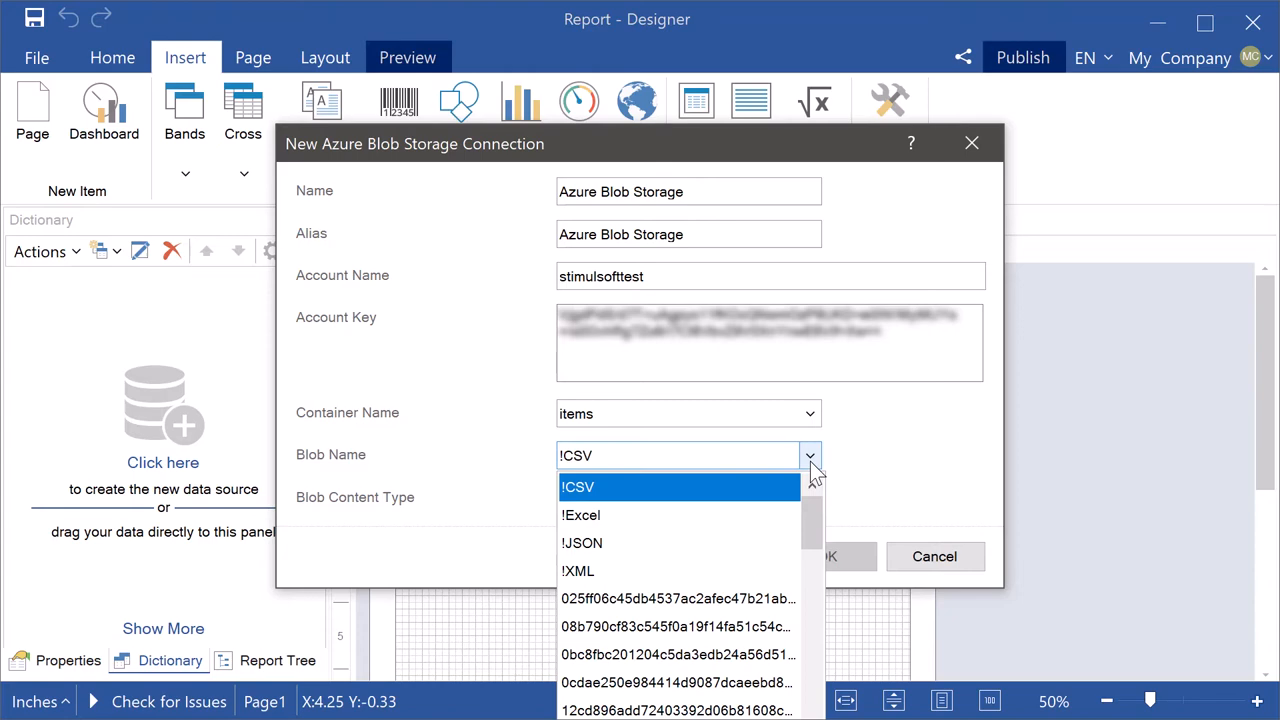
click(580, 488)
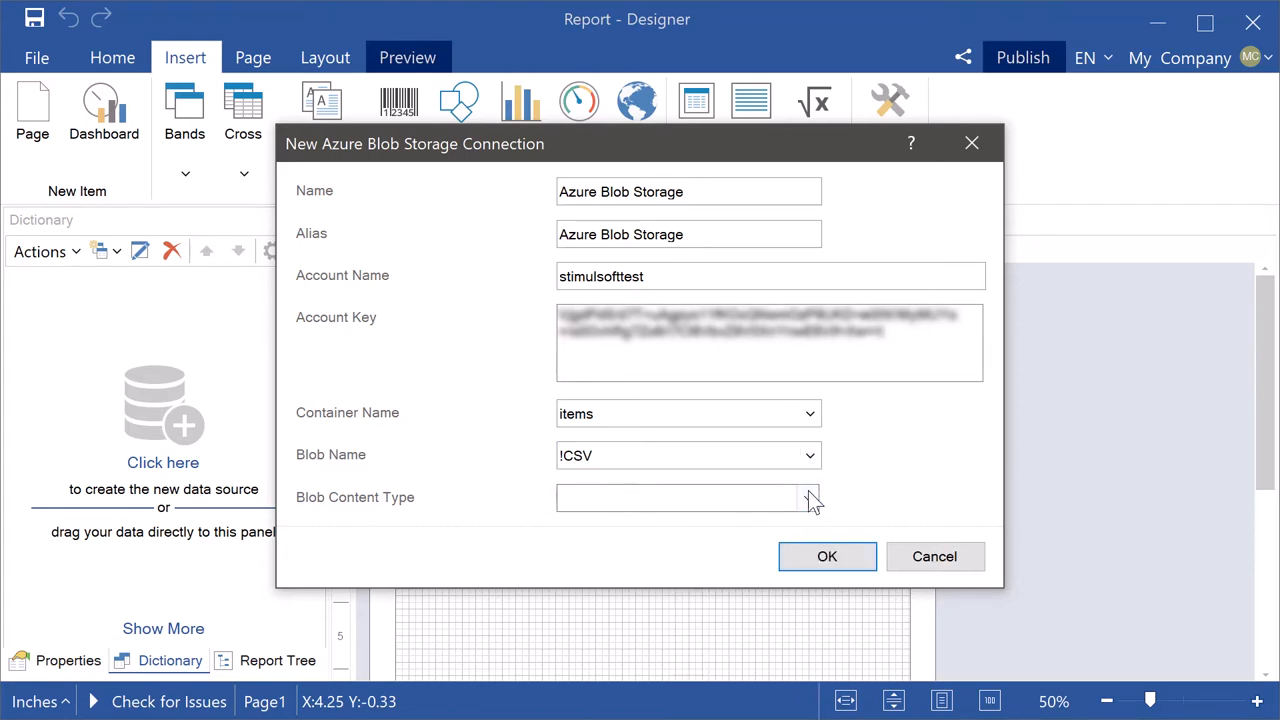
click(808, 498)
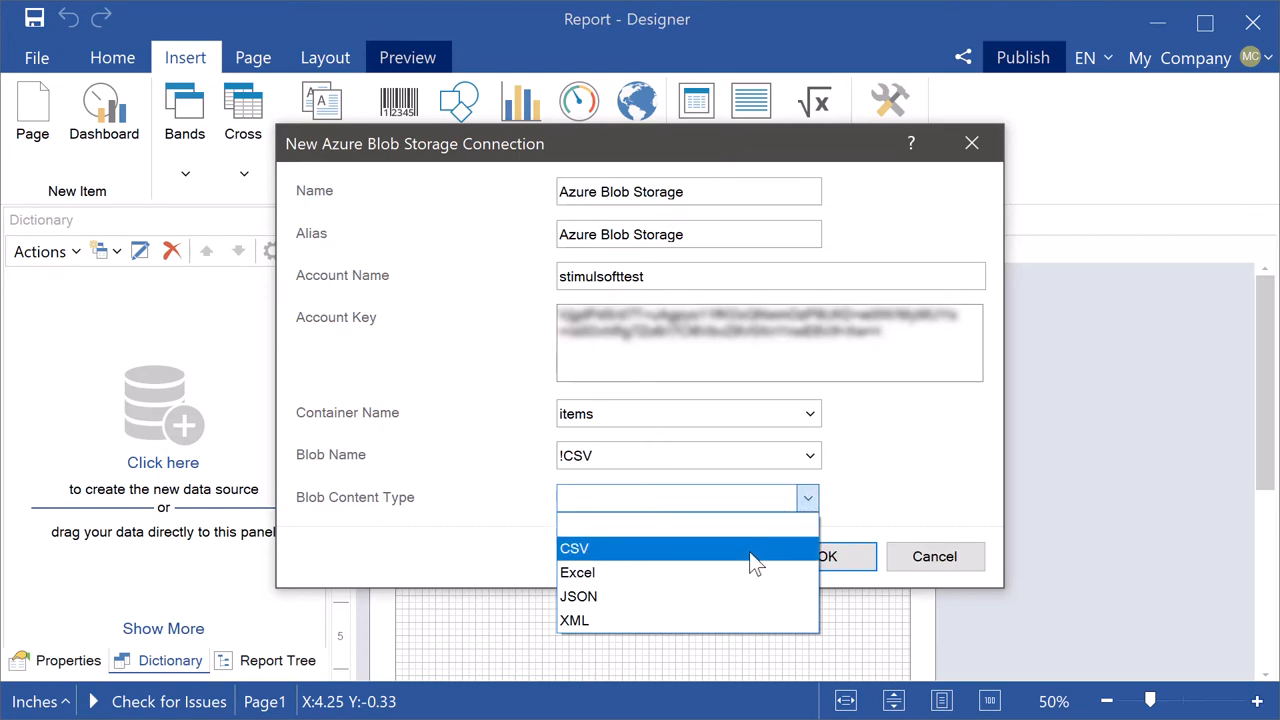
mouse_move(742, 562)
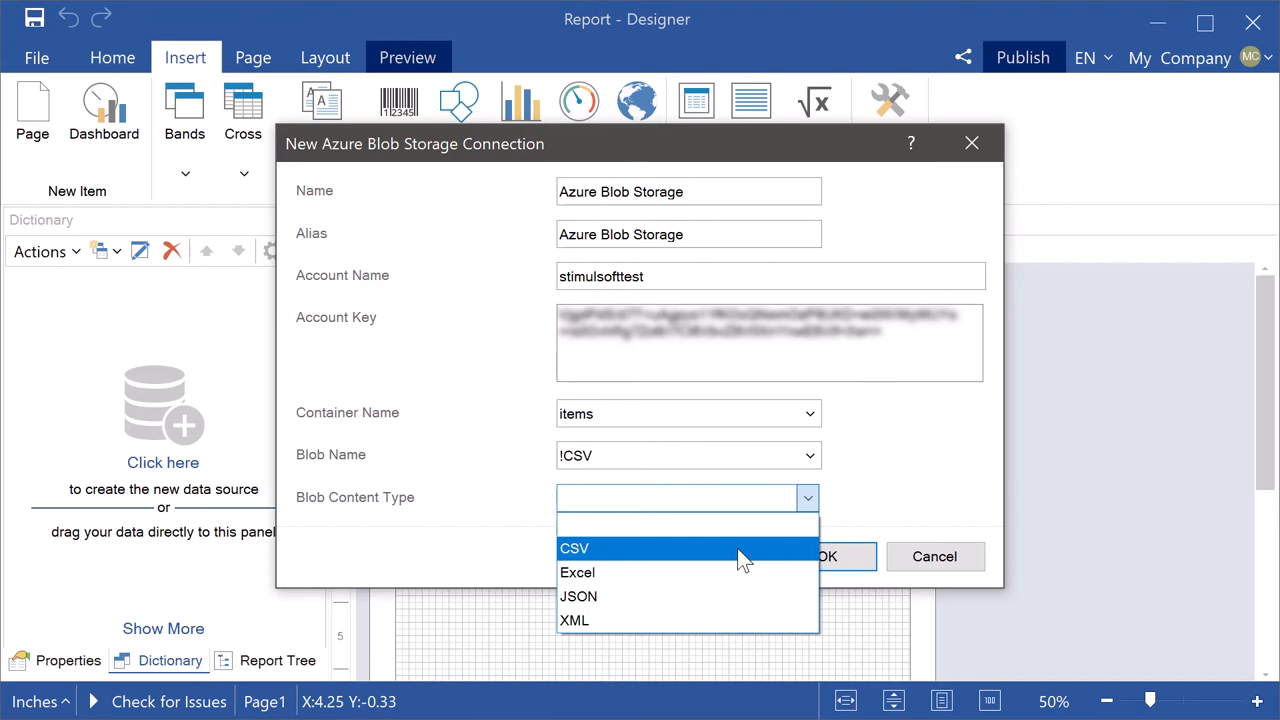
click(574, 548)
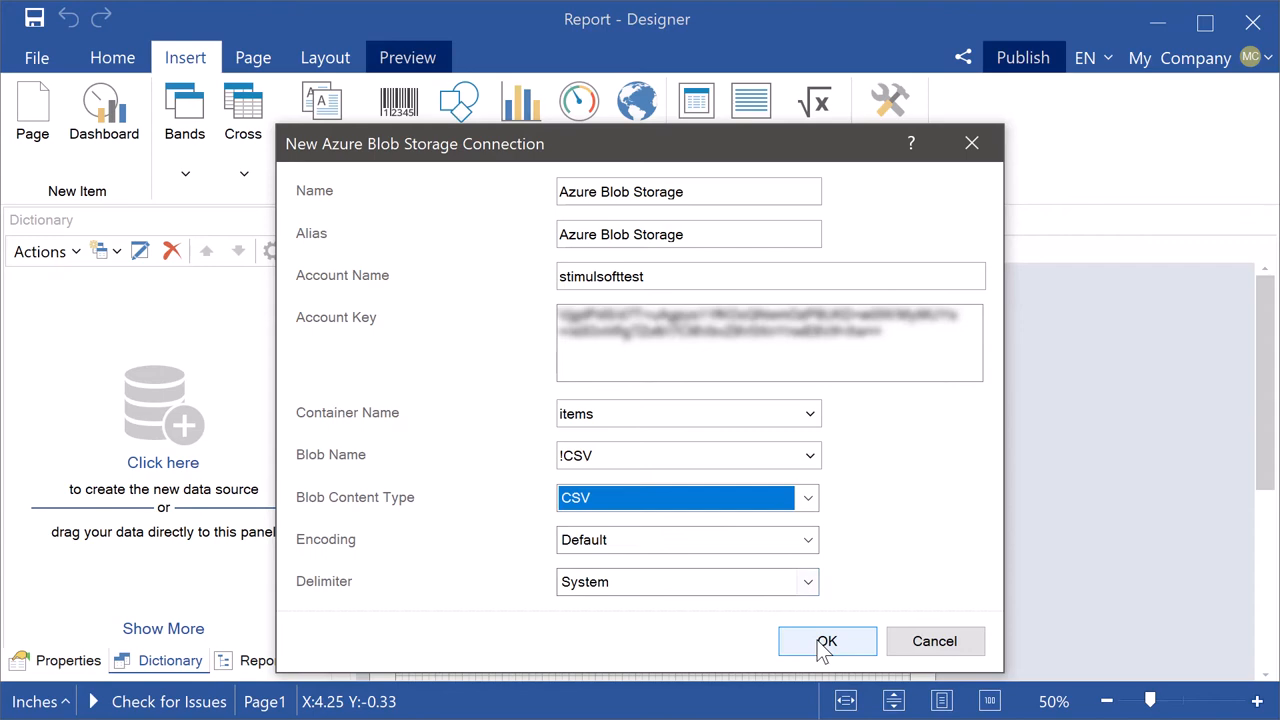
click(826, 640)
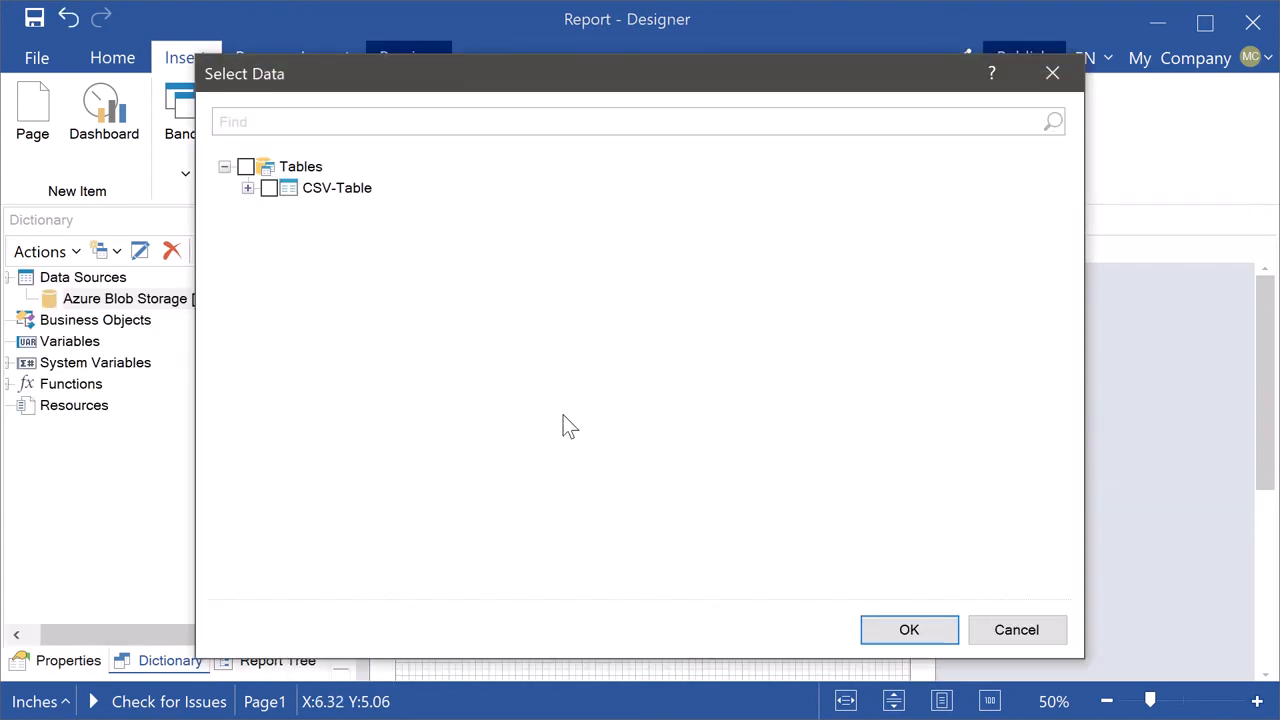
Mark CSV-Table in Select Data for import into the report.
click(244, 166)
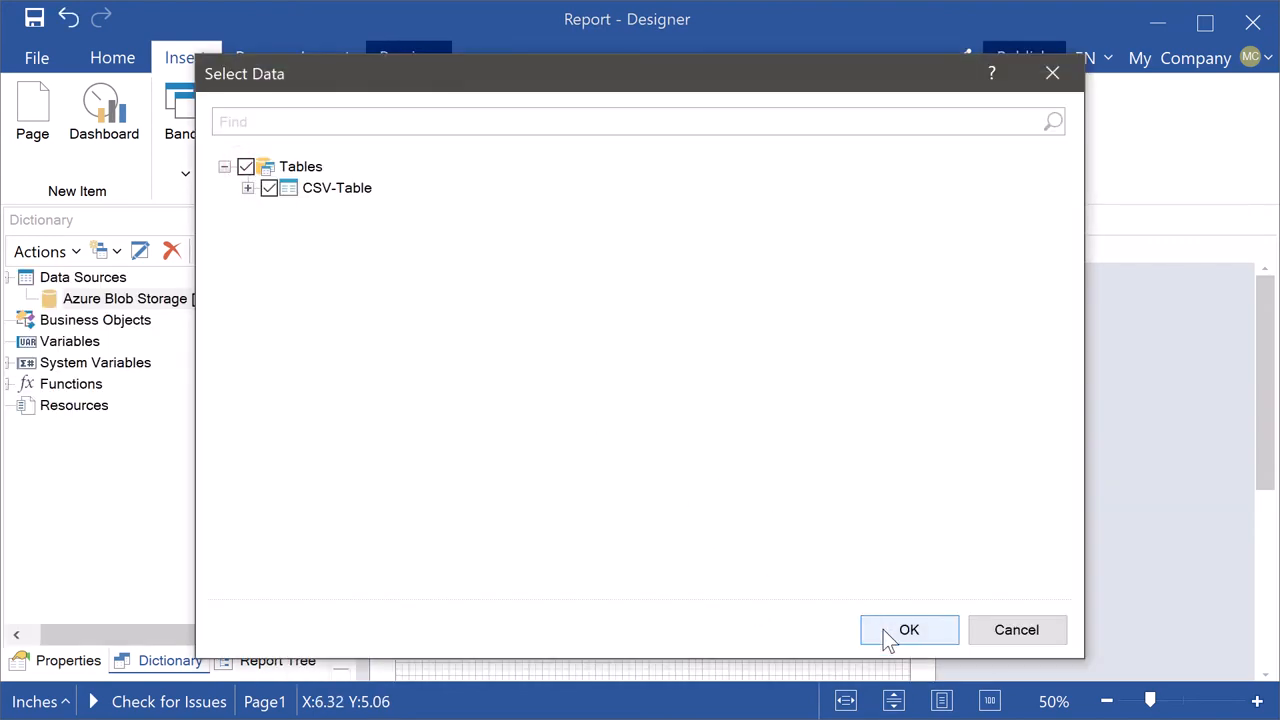
Add a data band with all CSV-Table fields to the report page.
click(908, 628)
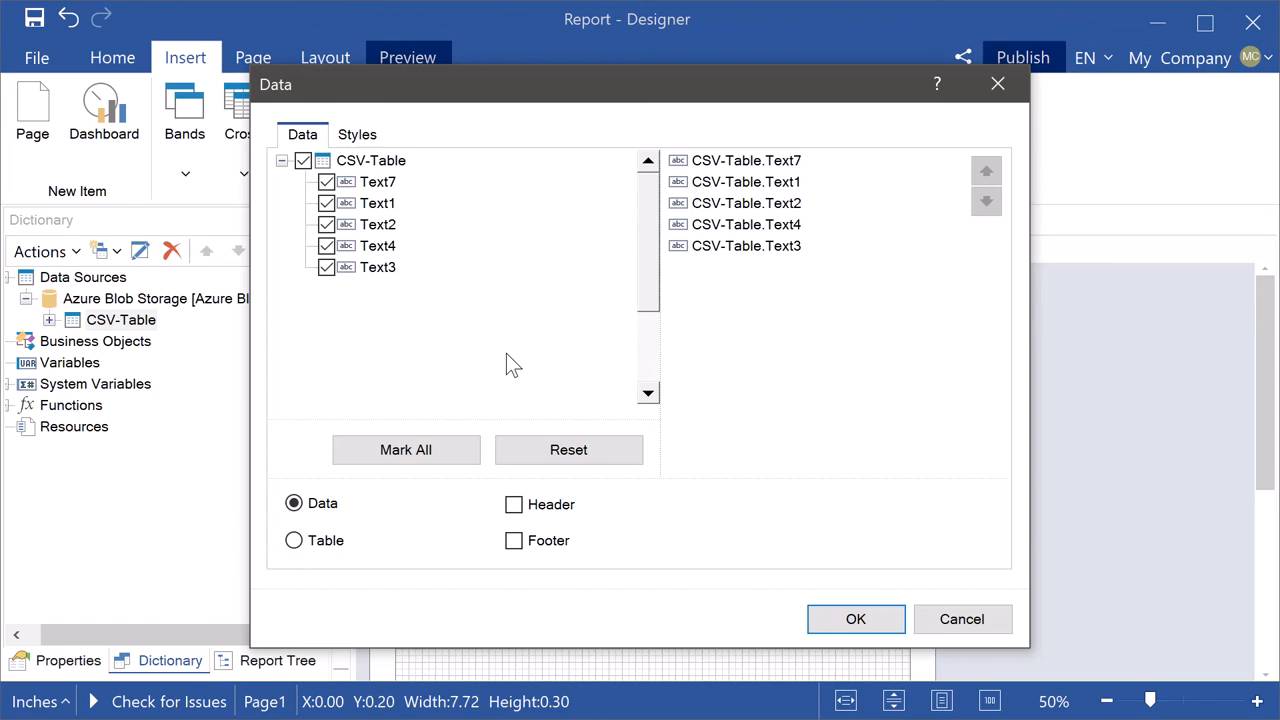
click(856, 620)
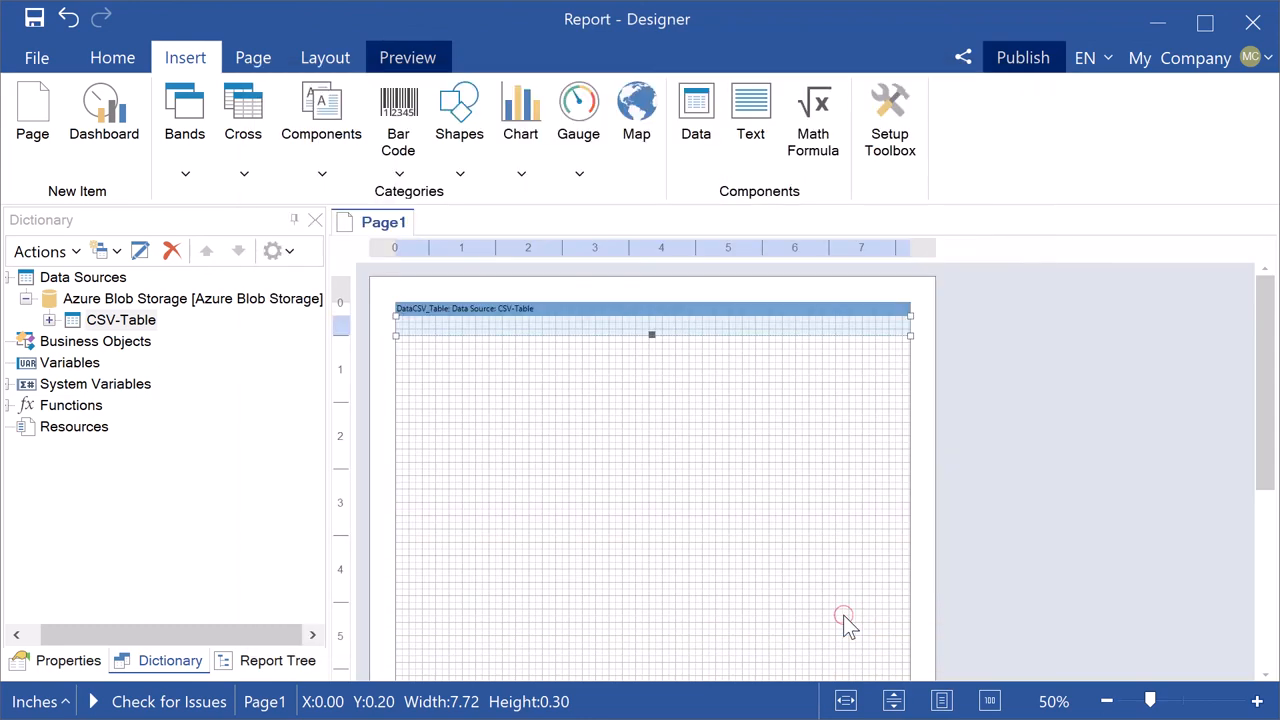
Preview the rendered CSV-Table report, then return to the page design.
click(404, 56)
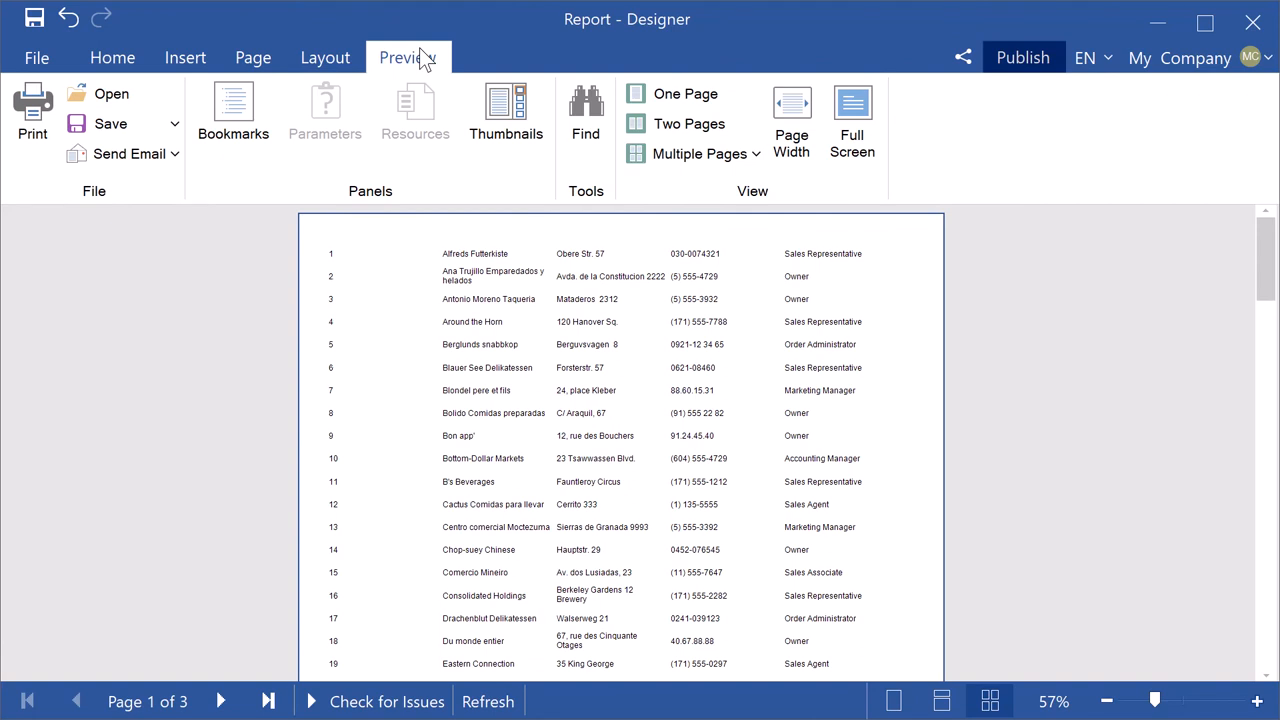
click(184, 56)
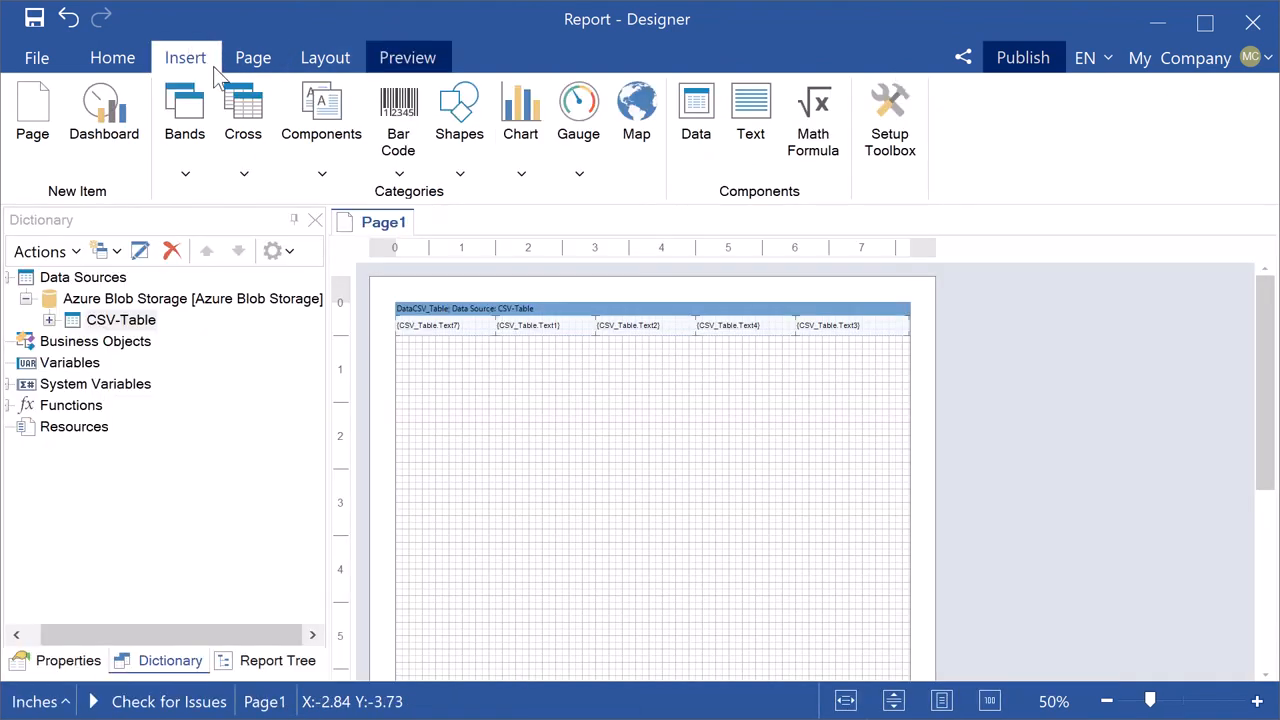